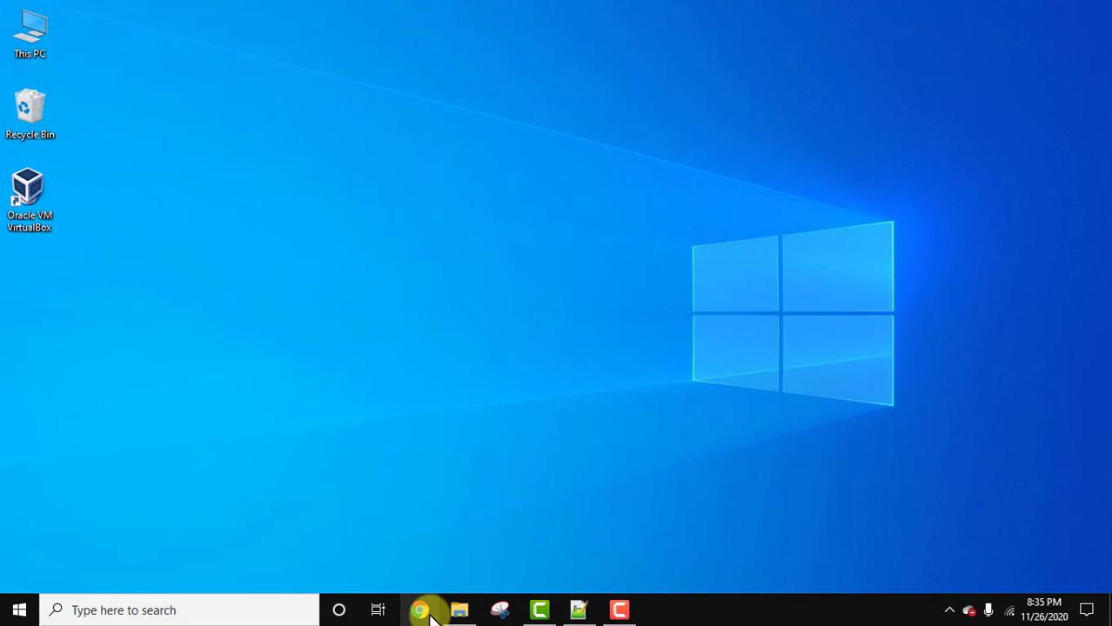
- Launch Chrome, search Google for 'sql server', and open the SQL Server Downloads result
left_click(420, 609)
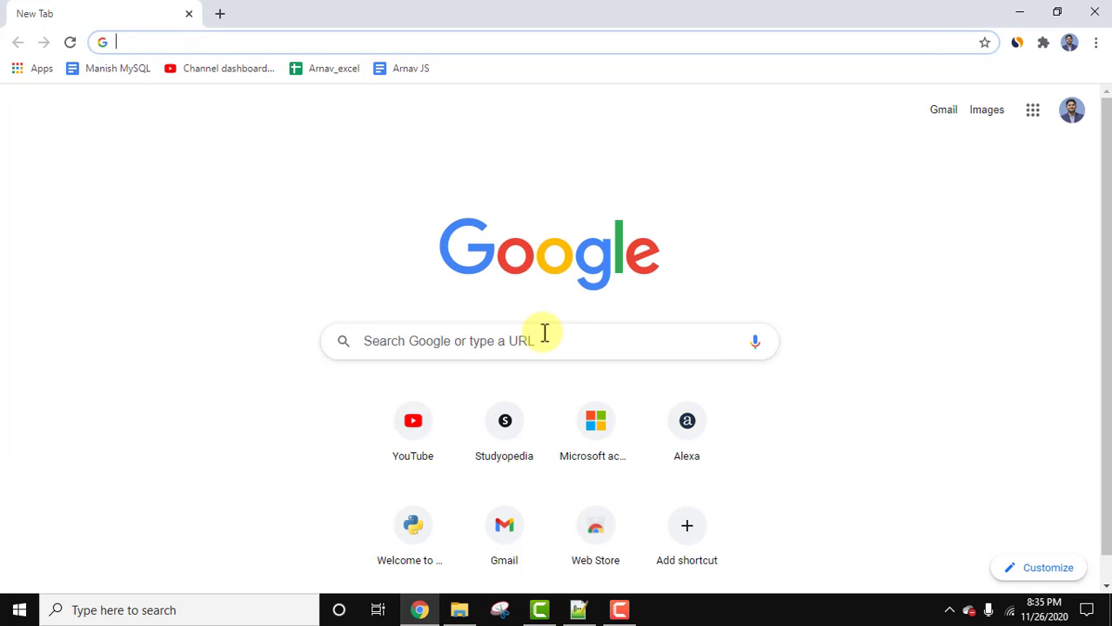
type("sql server")
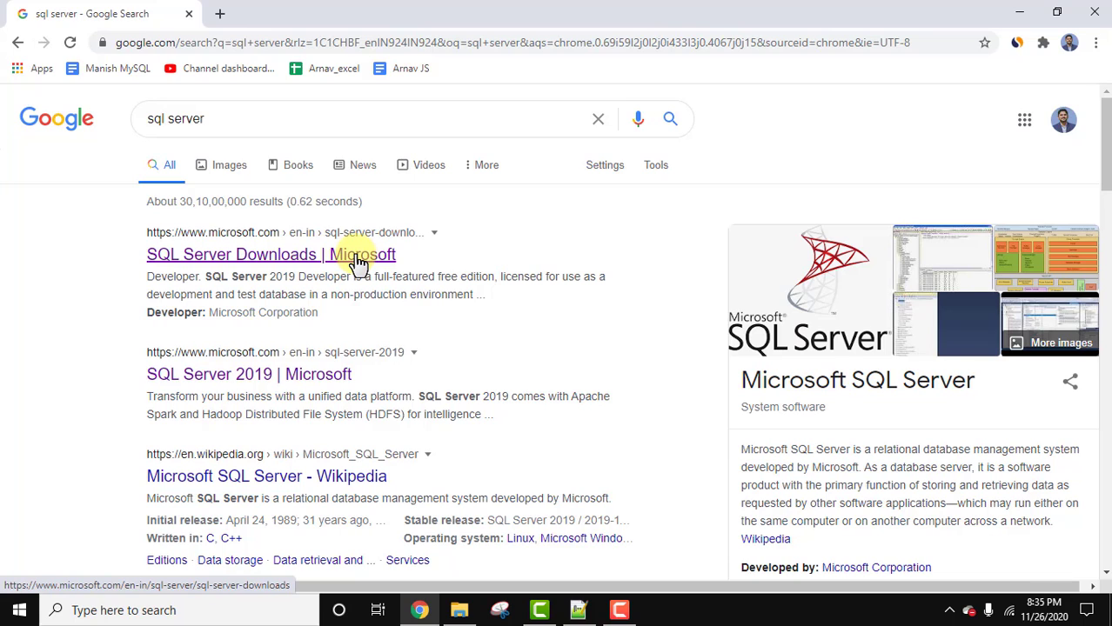
left_click(261, 255)
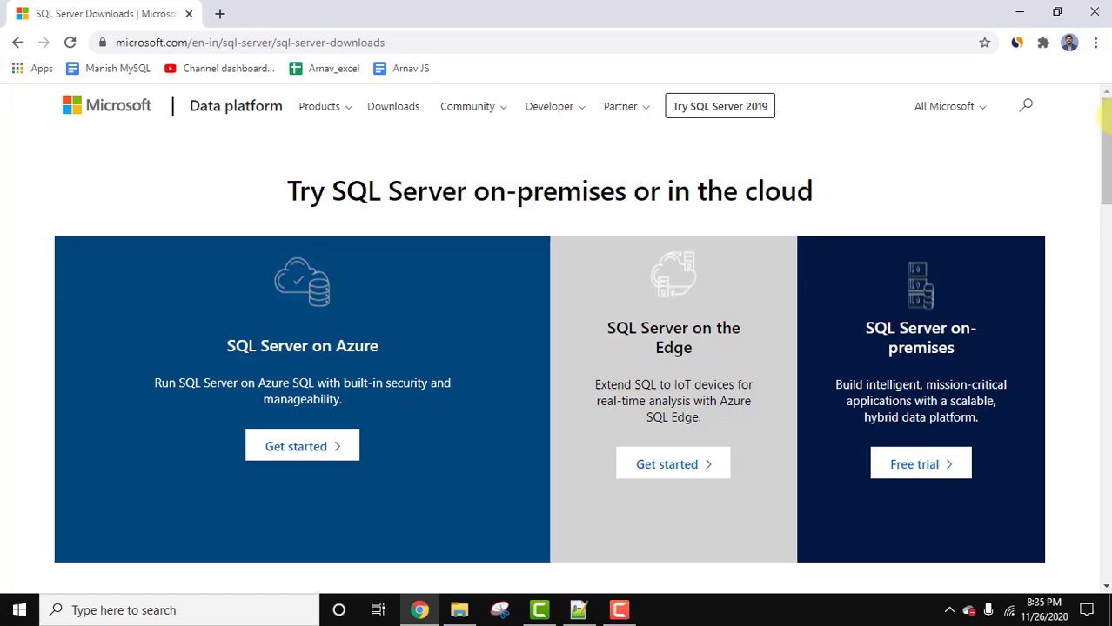
- Download the free Developer edition installer SQL2019-SSEI-Dev.exe from the specialised editions section
scroll("down", 3)
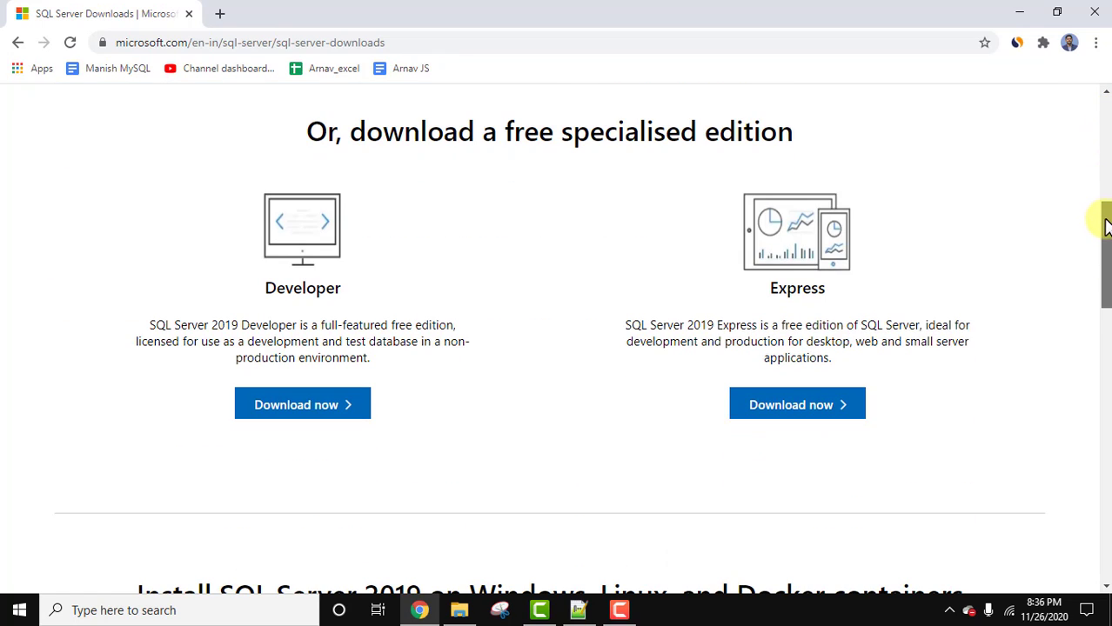
mouse_move(827, 284)
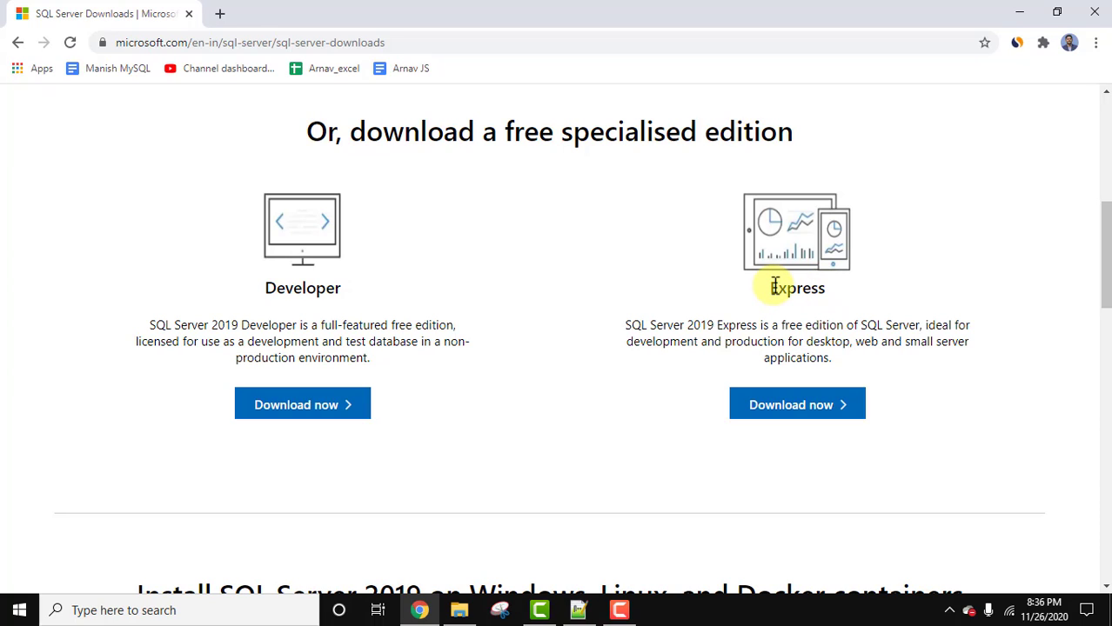
double_click(784, 288)
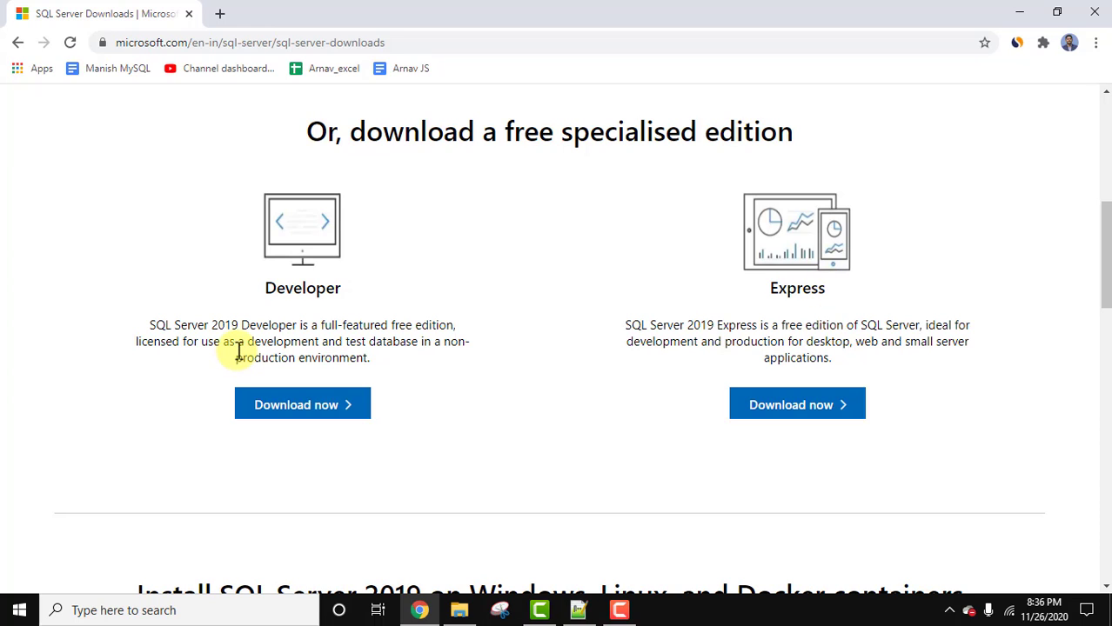
left_click_drag(152, 324, 263, 325)
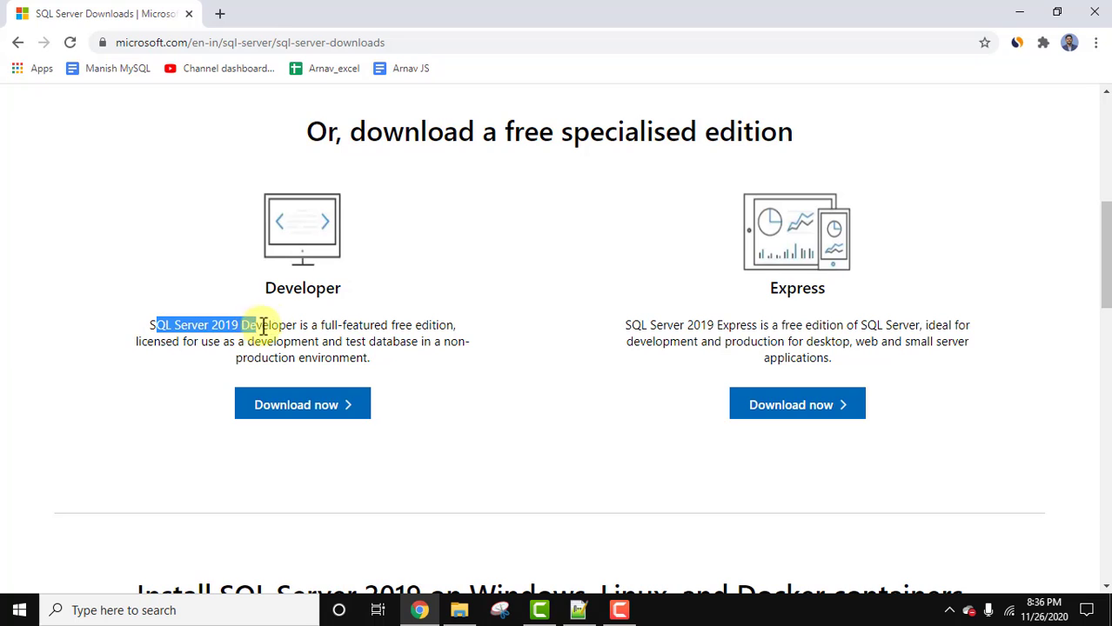
mouse_move(321, 410)
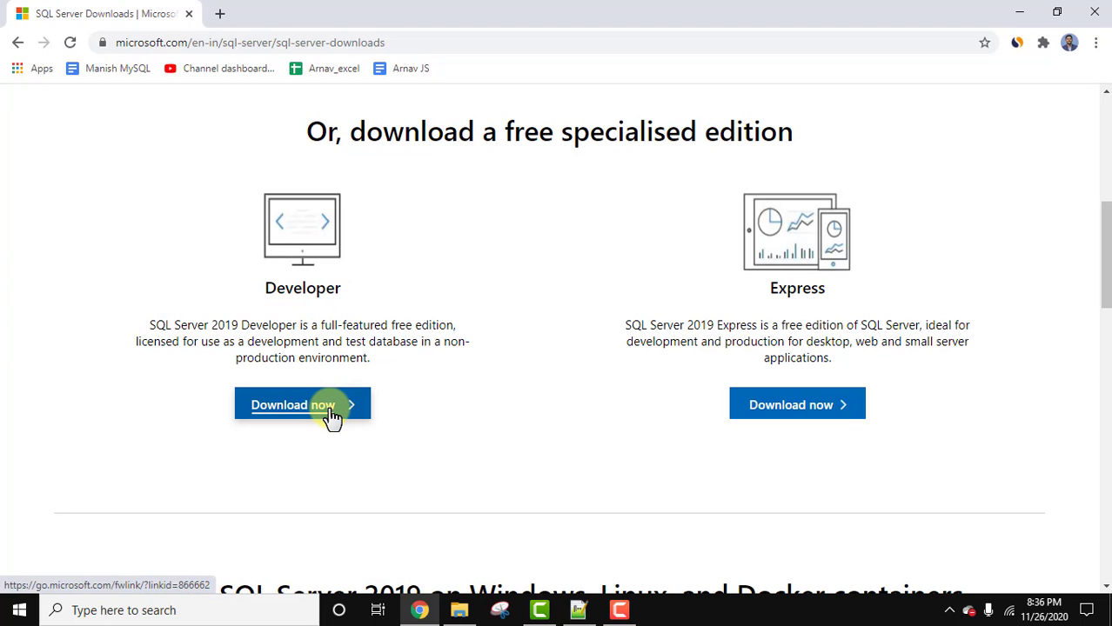
left_click(301, 403)
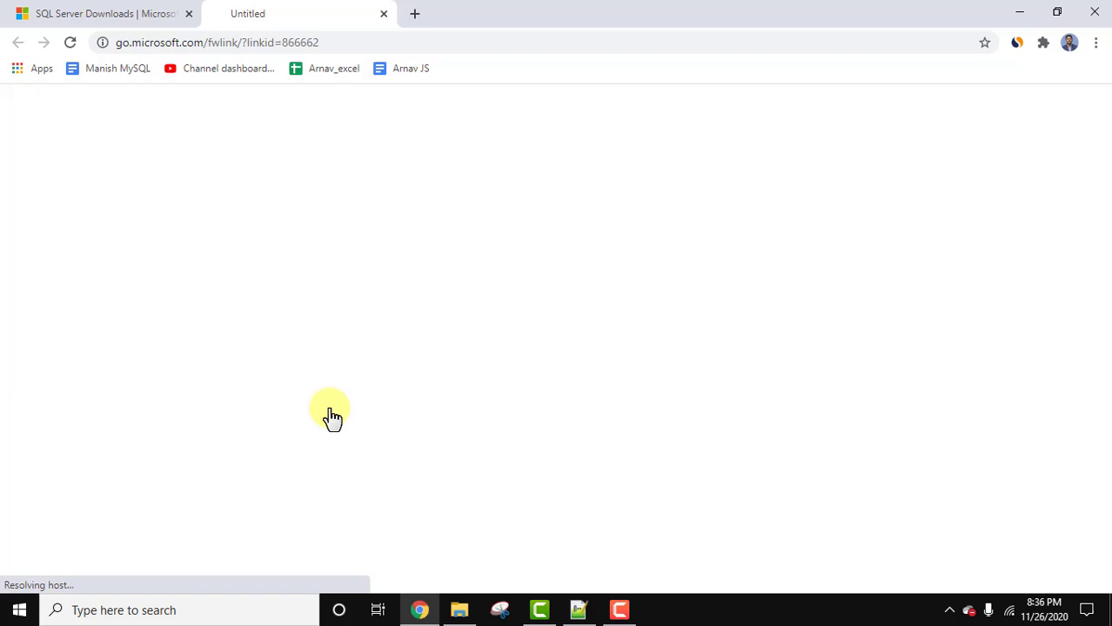
left_click(302, 403)
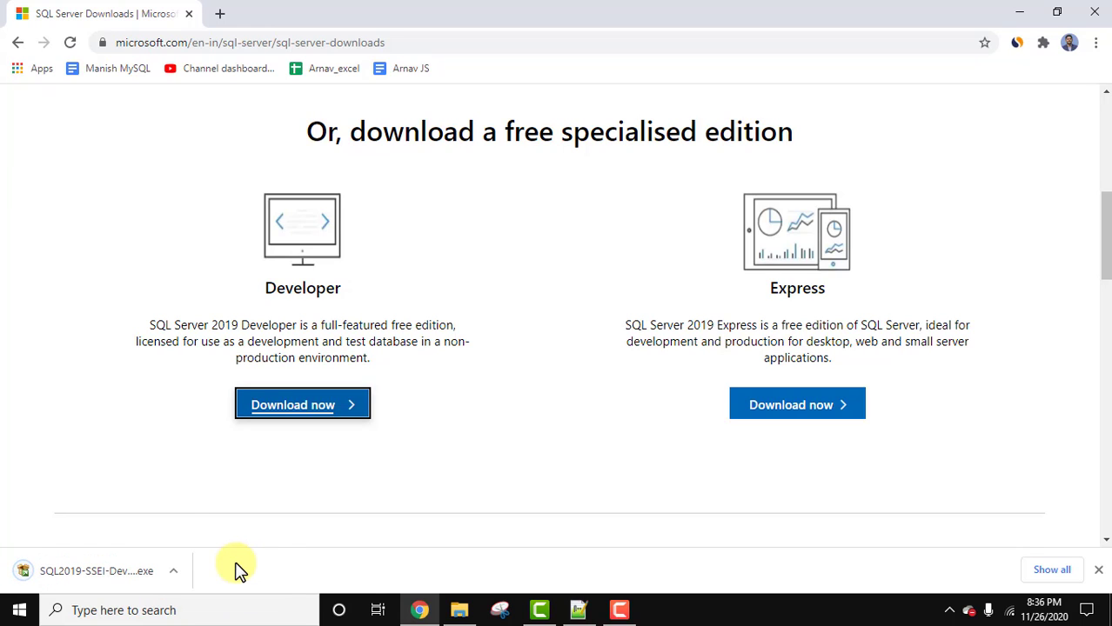
mouse_move(119, 588)
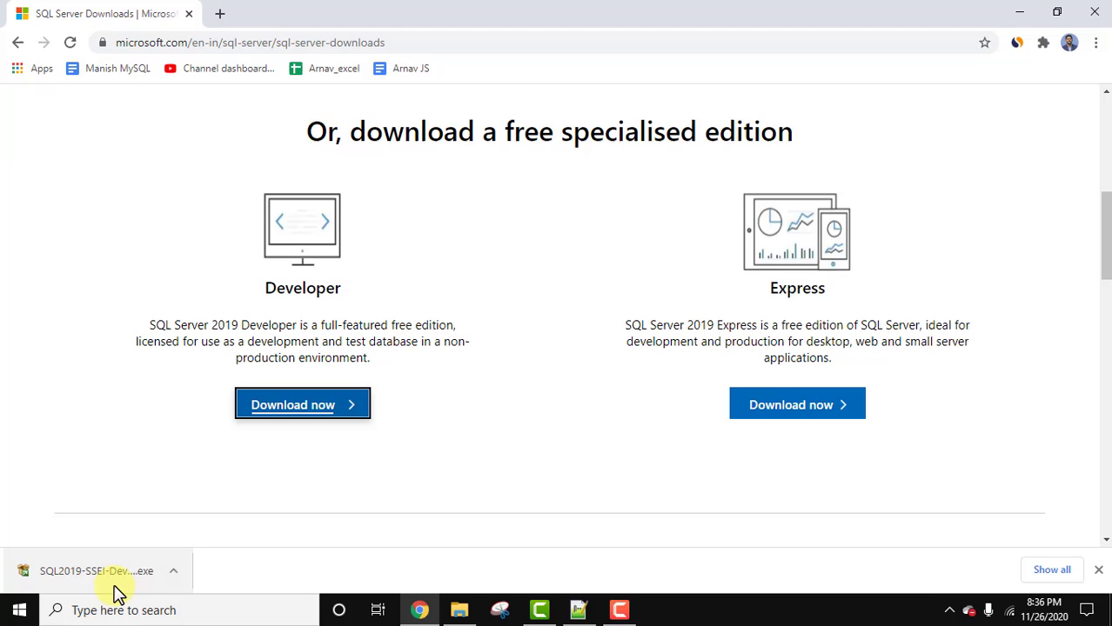
- Run the downloaded SQL Server installer and accept the license terms
left_click(87, 571)
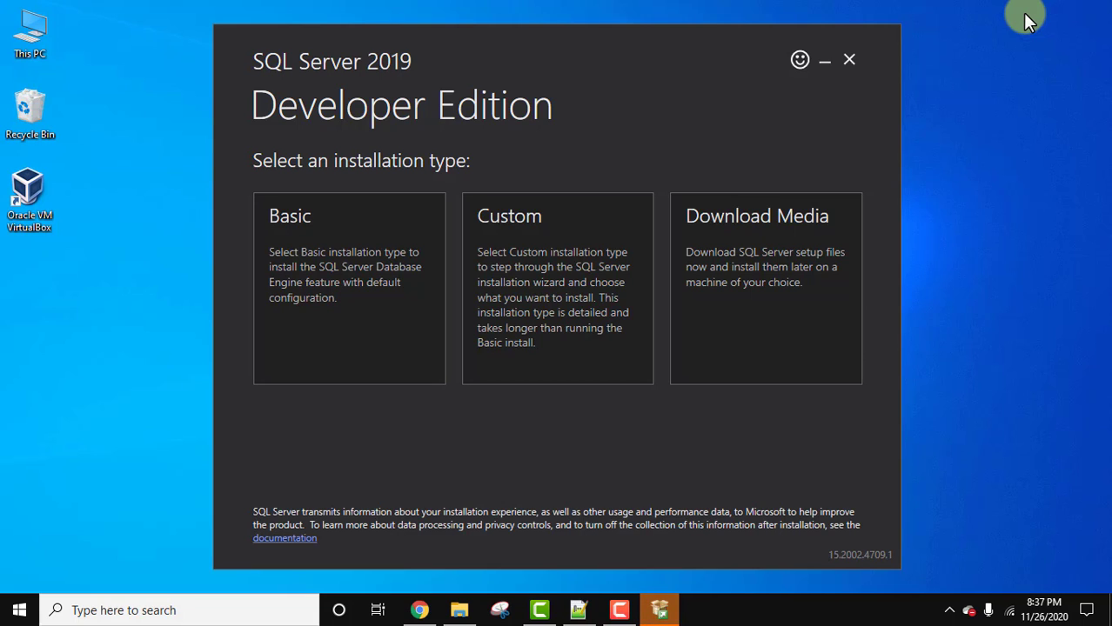
mouse_move(780, 202)
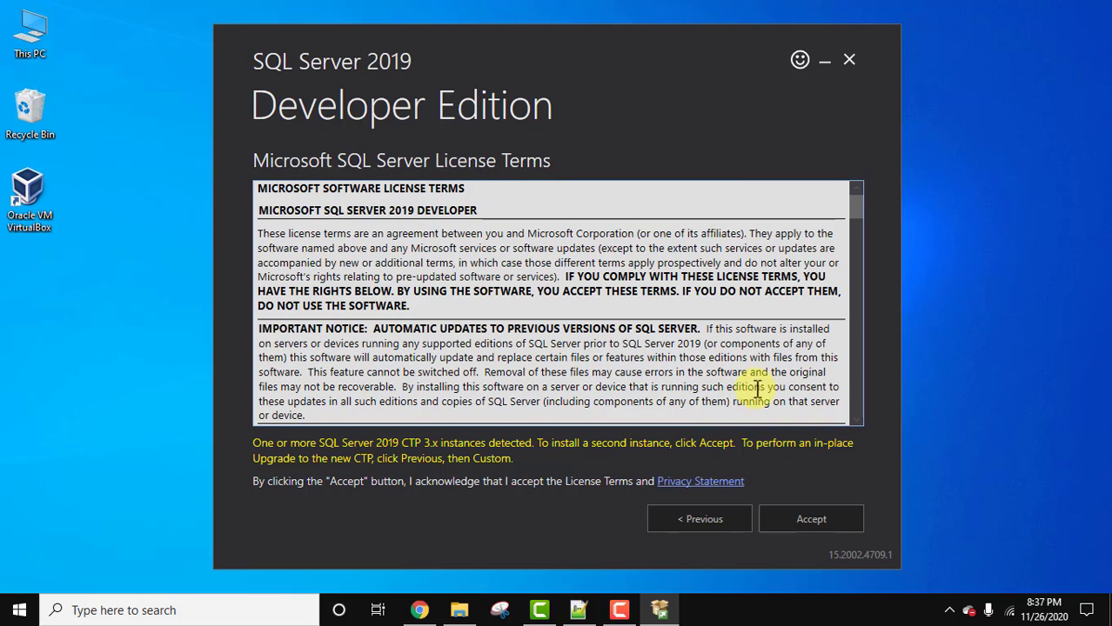
mouse_move(811, 518)
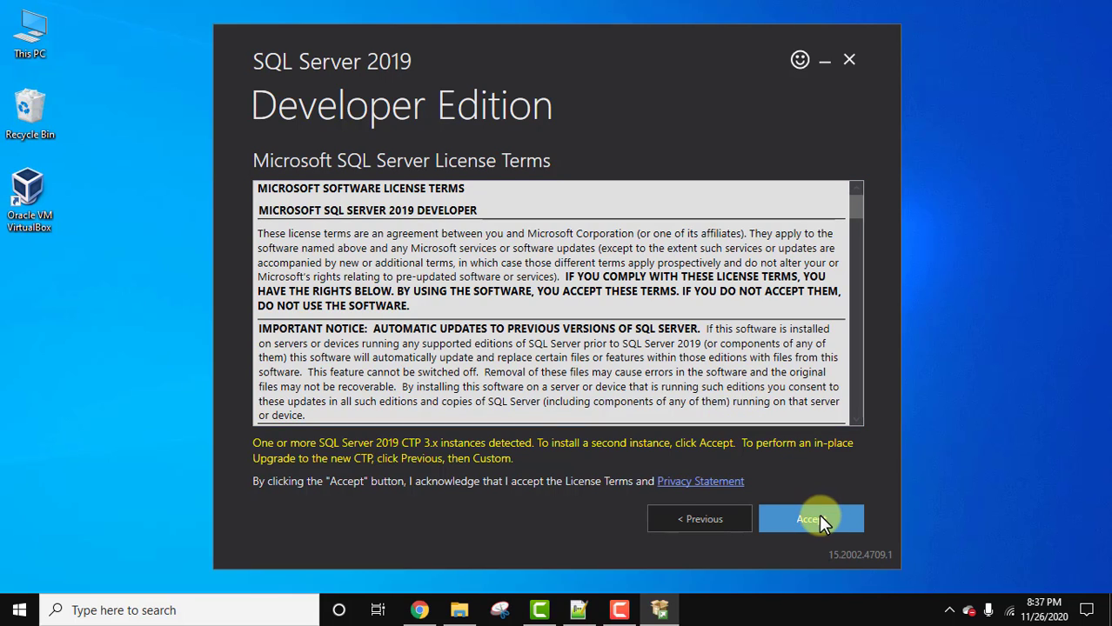
left_click(810, 518)
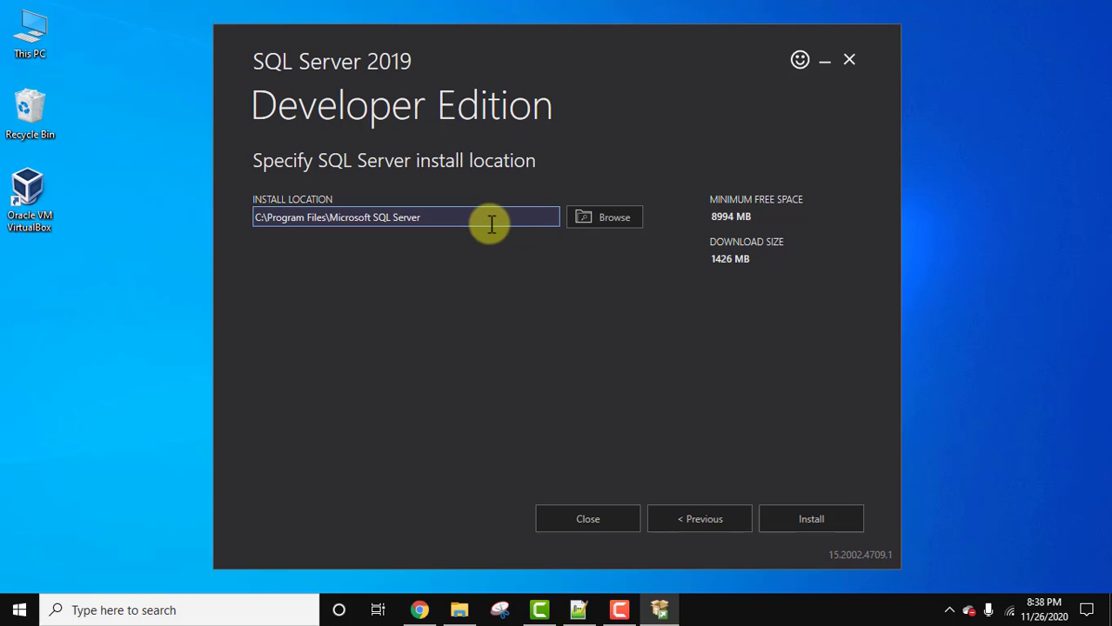
mouse_move(548, 219)
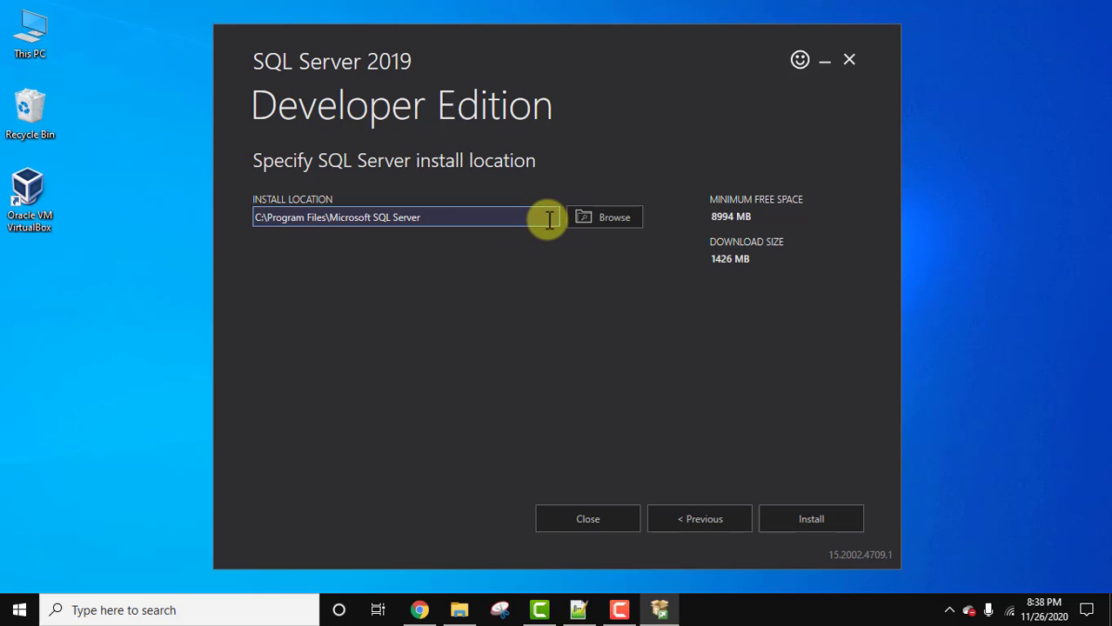
mouse_move(479, 220)
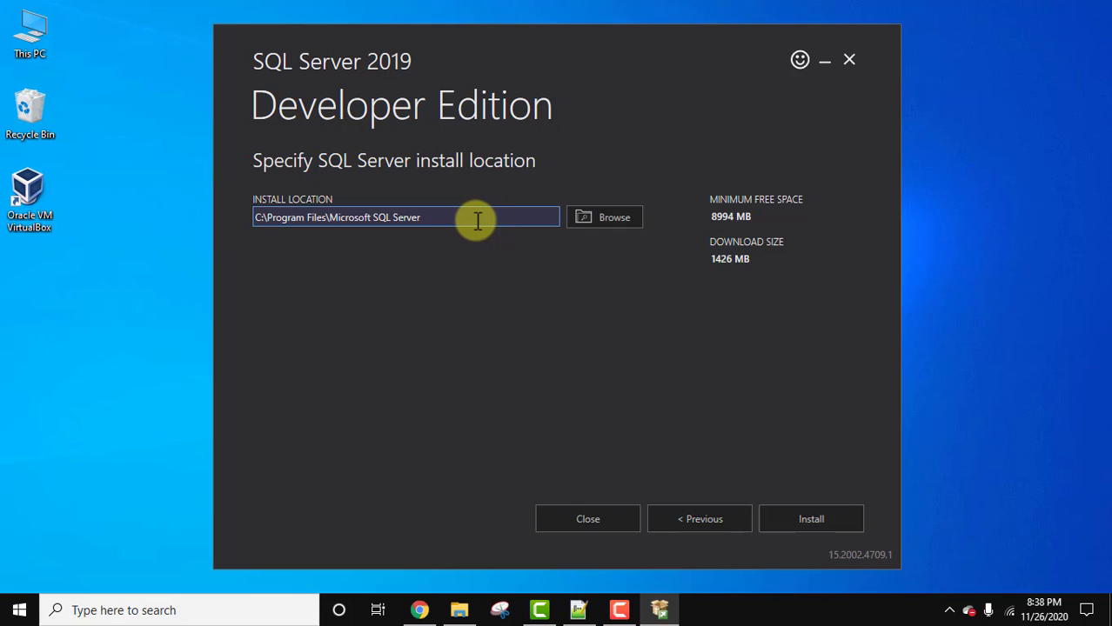
- Install into C:\Program Files\Microsoft SQL Server Developer Edition
type("De")
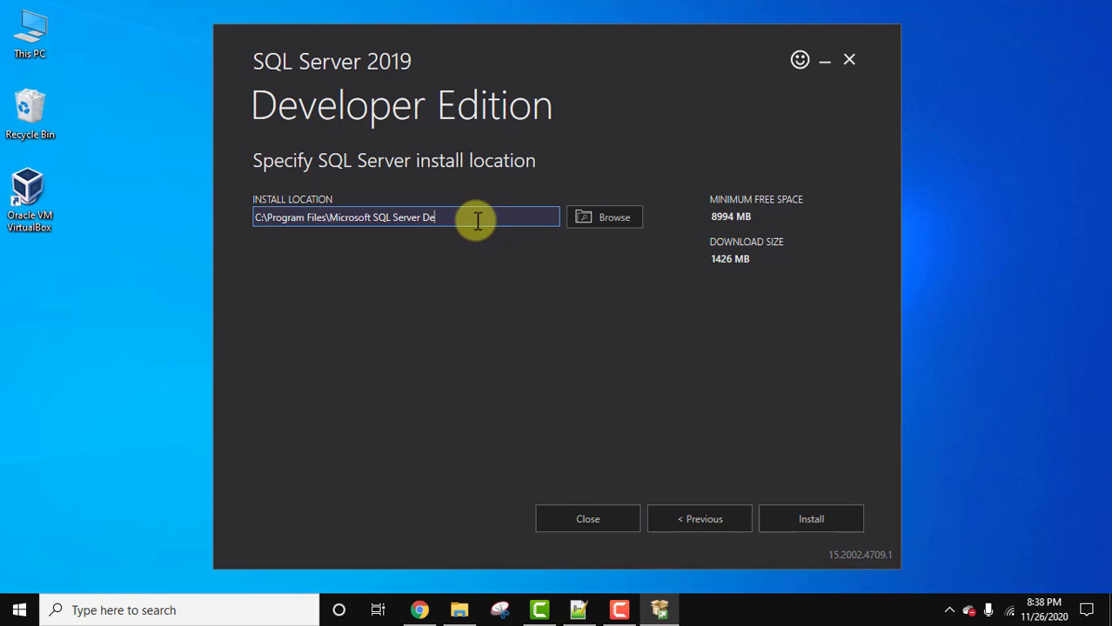
type("veloper E")
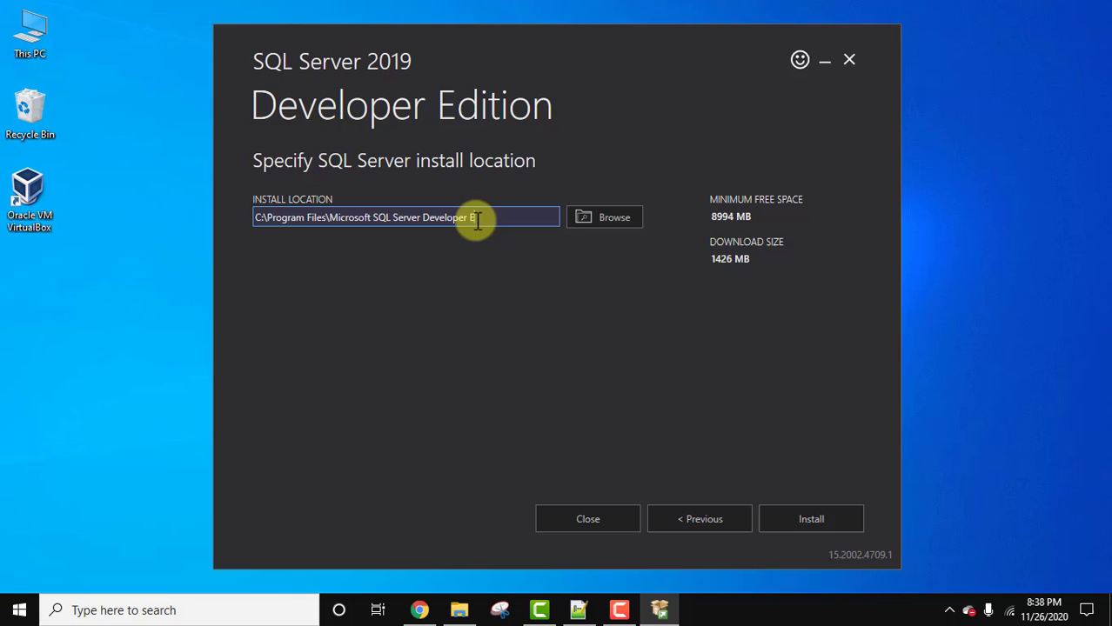
type("dition")
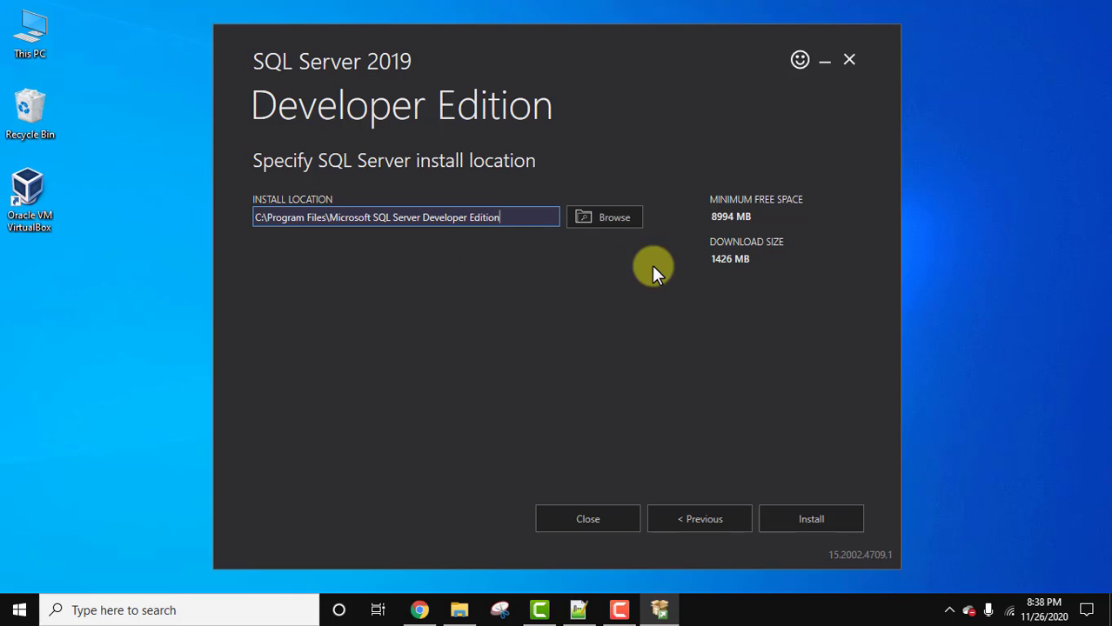
mouse_move(763, 274)
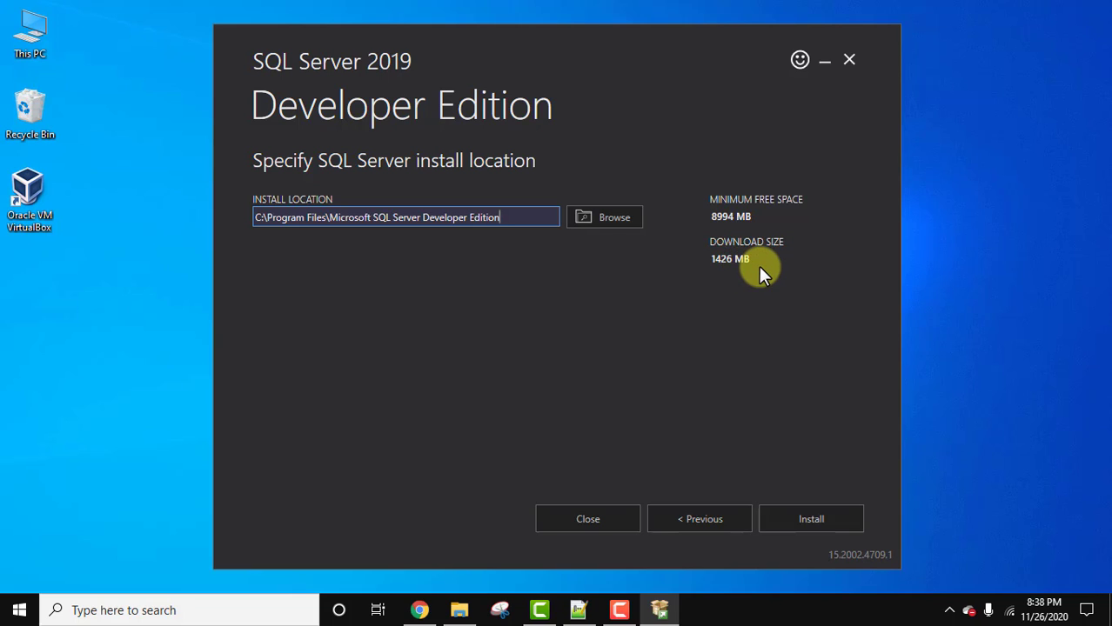
mouse_move(763, 451)
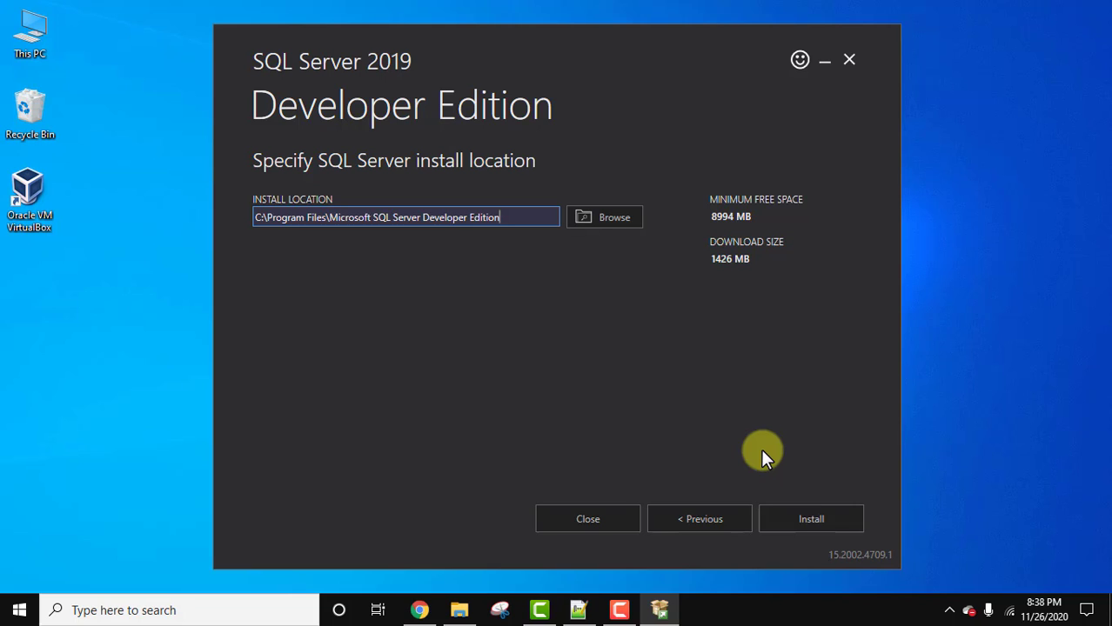
left_click(810, 519)
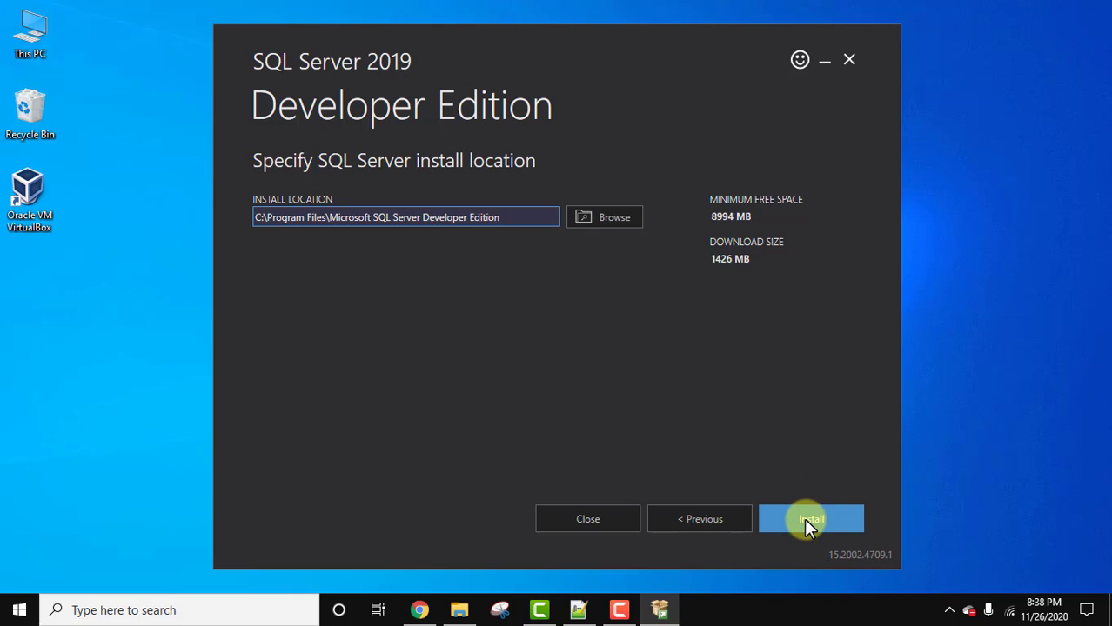
left_click(810, 518)
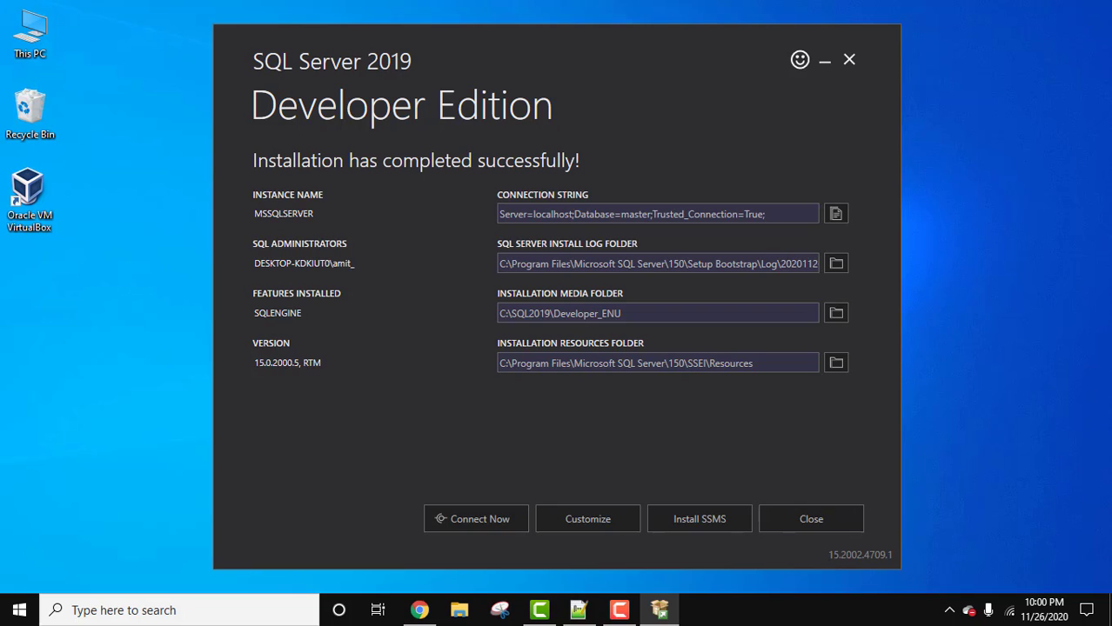
mouse_move(781, 233)
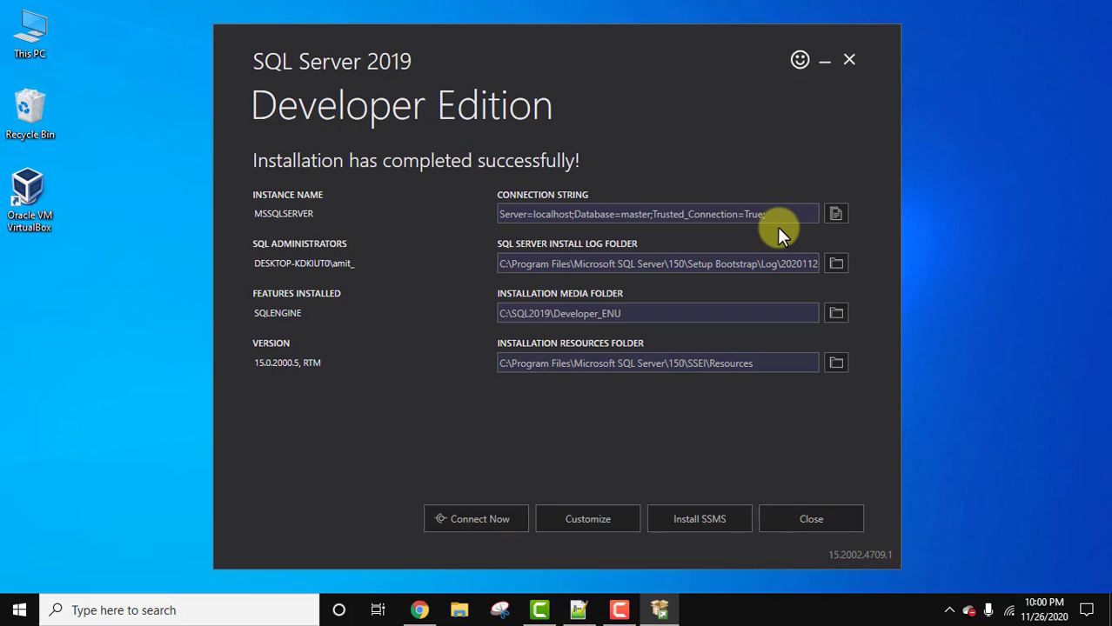
mouse_move(609, 283)
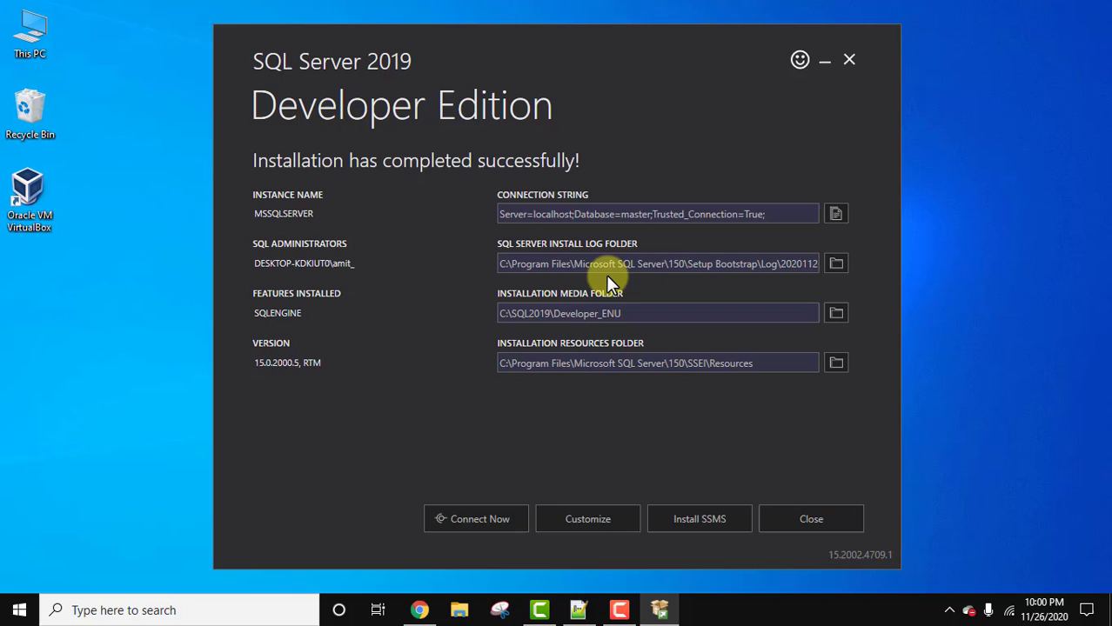
- Review the completion page: instance MSSQLSERVER, SQLENGINE, version 15.0.2000.5 RTM
left_click(631, 314)
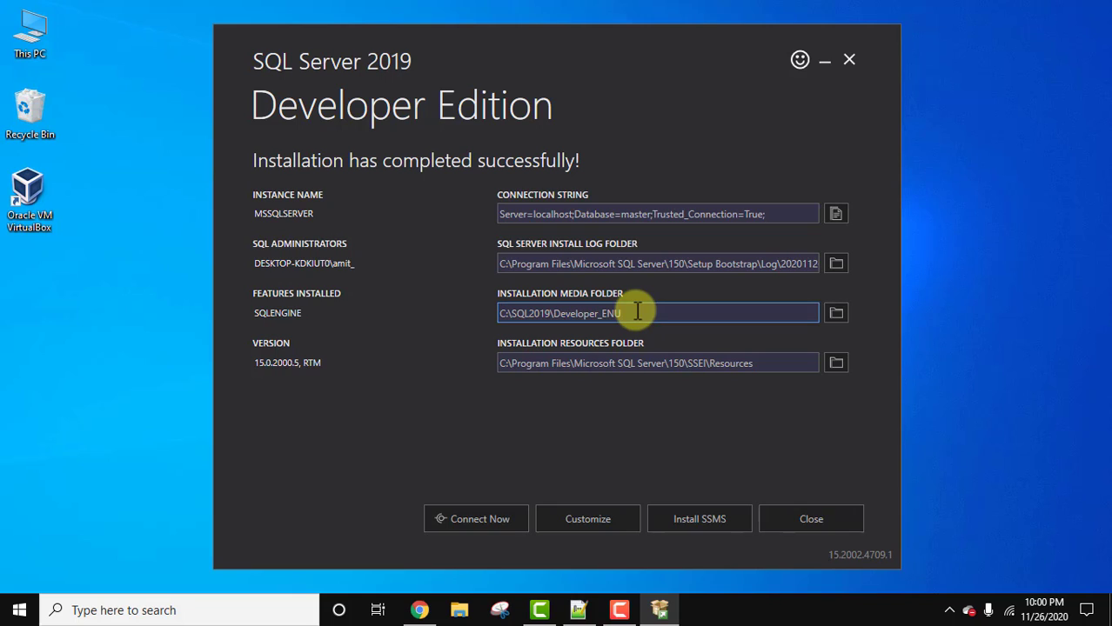
mouse_move(655, 362)
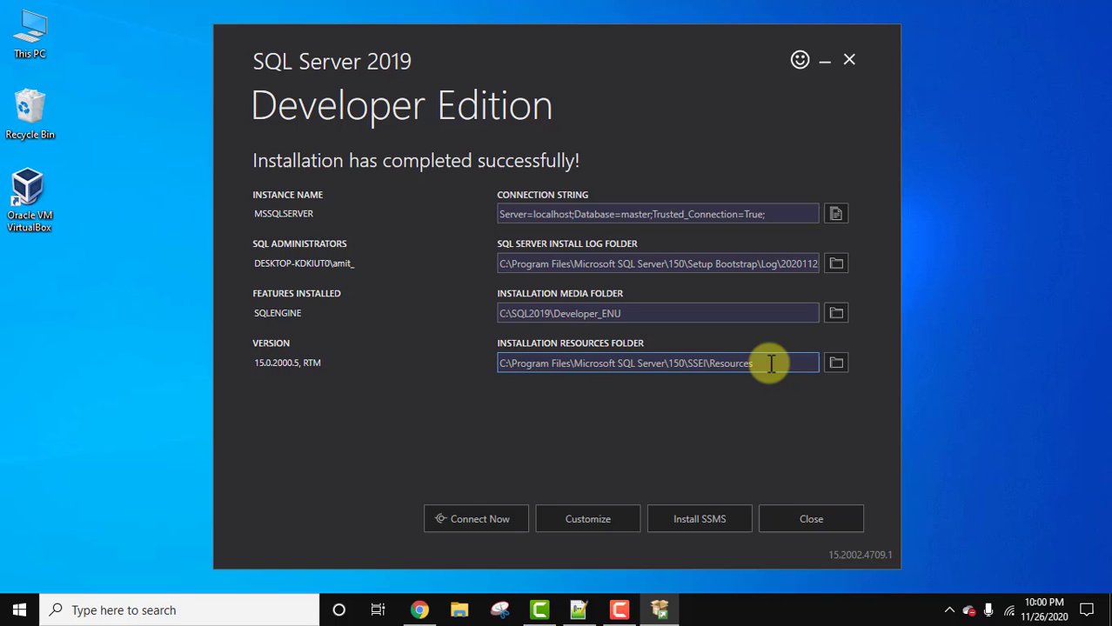
mouse_move(476, 518)
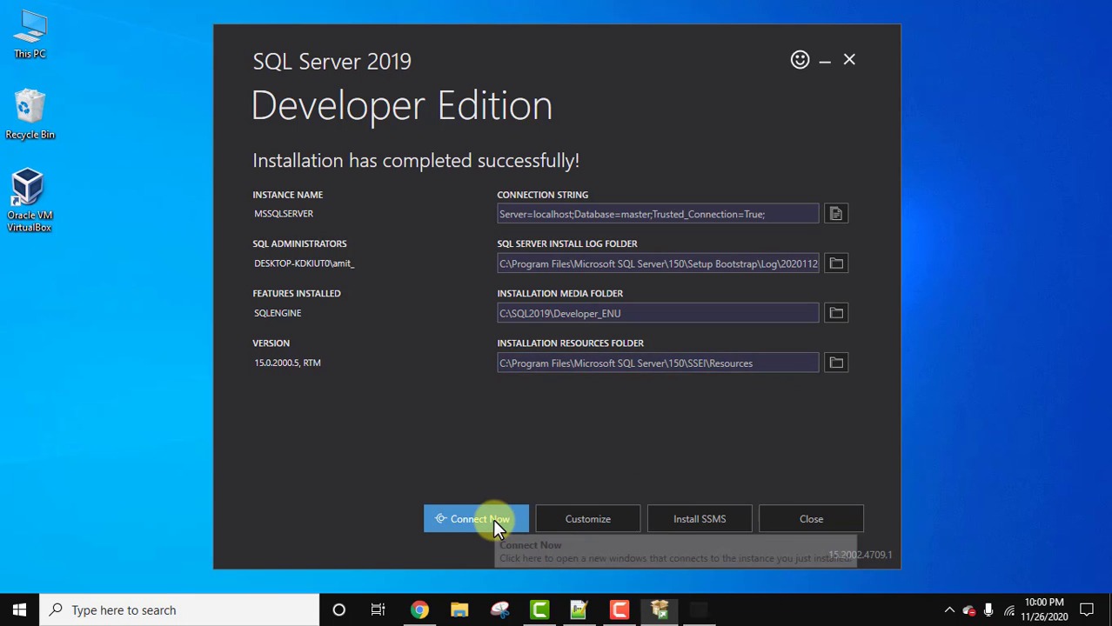
left_click(476, 519)
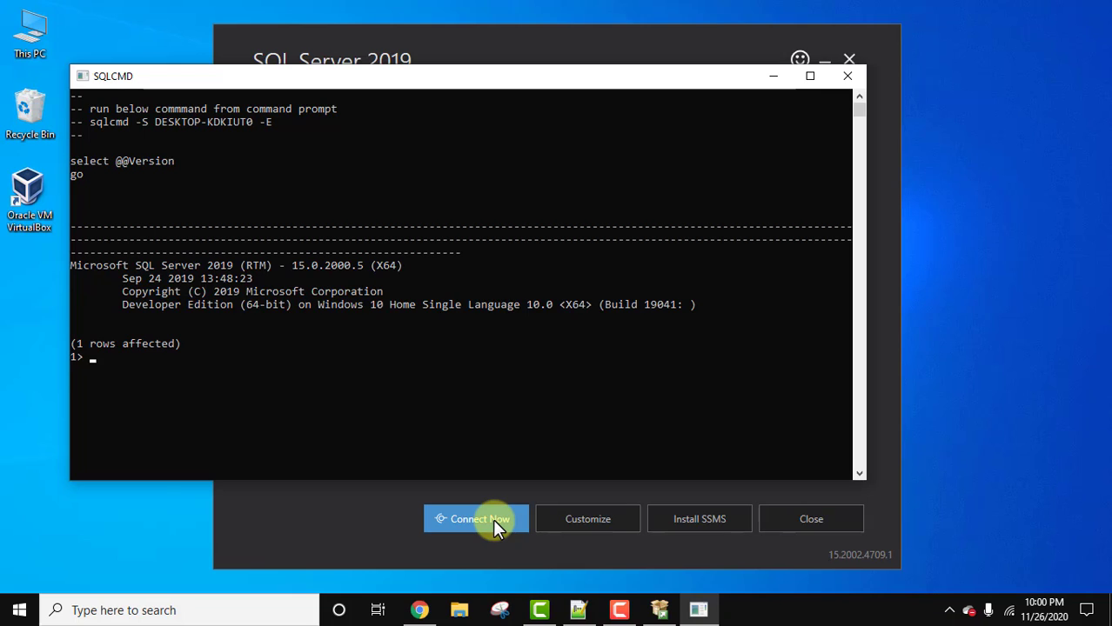
mouse_move(296, 296)
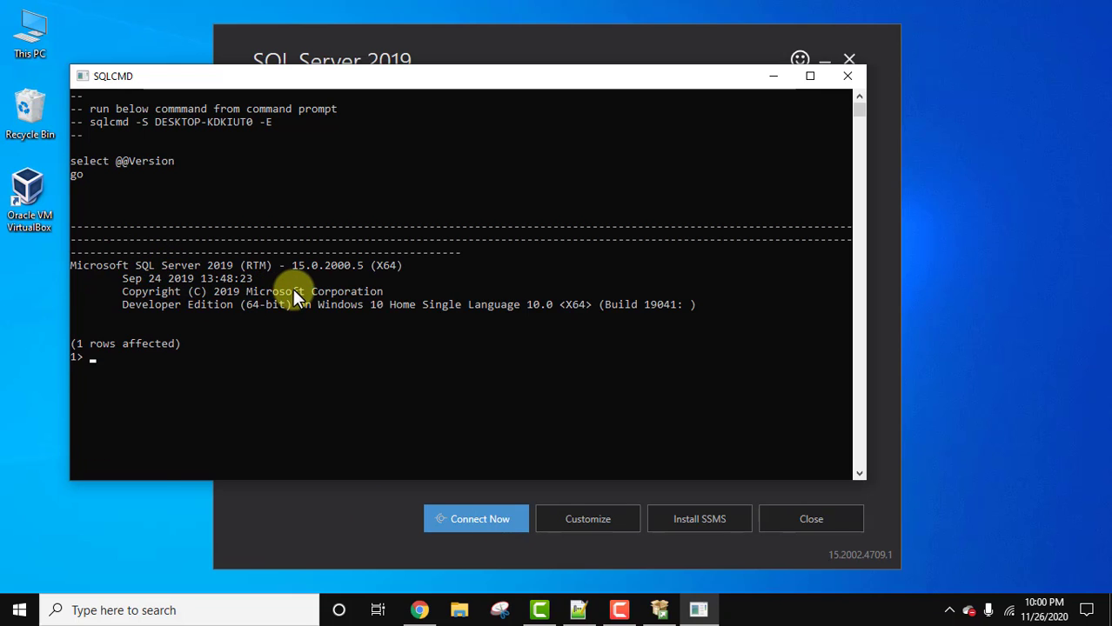
mouse_move(333, 307)
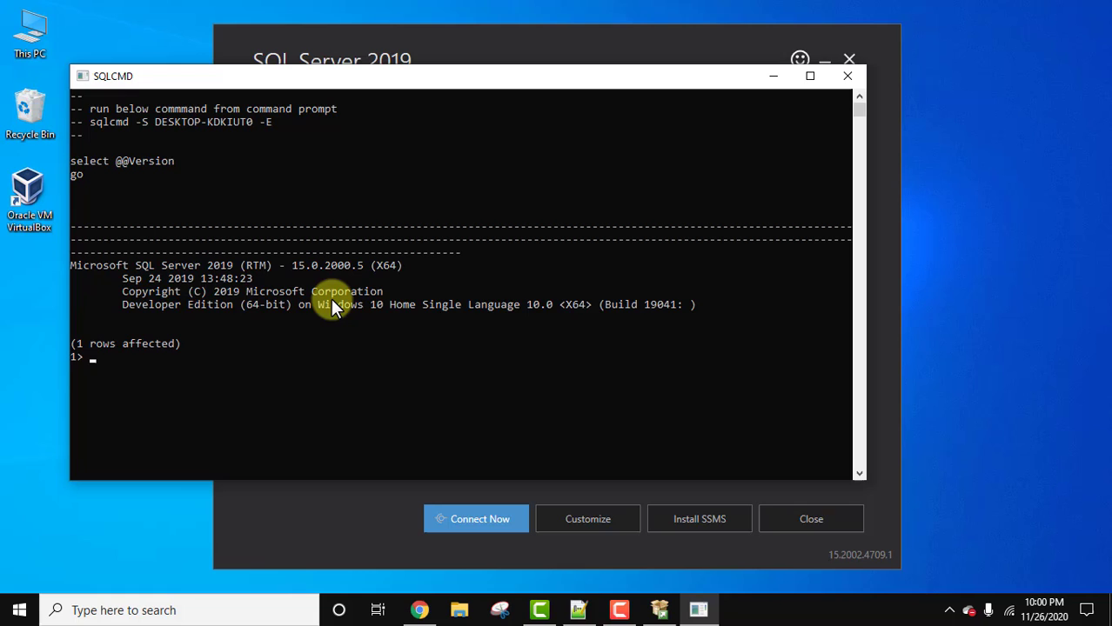
mouse_move(214, 329)
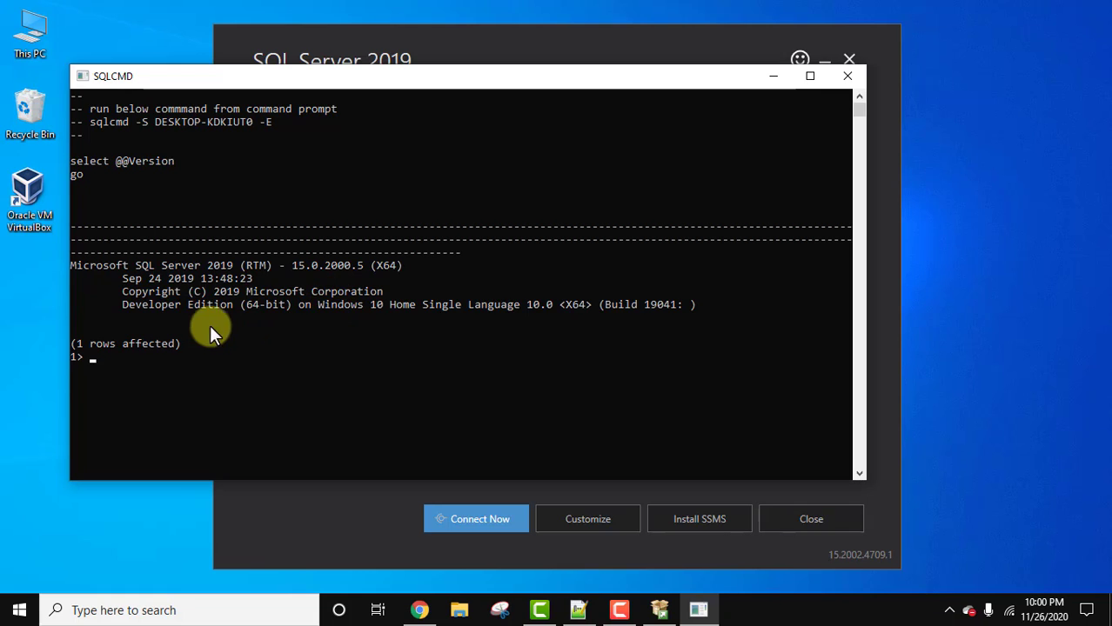
mouse_move(785, 78)
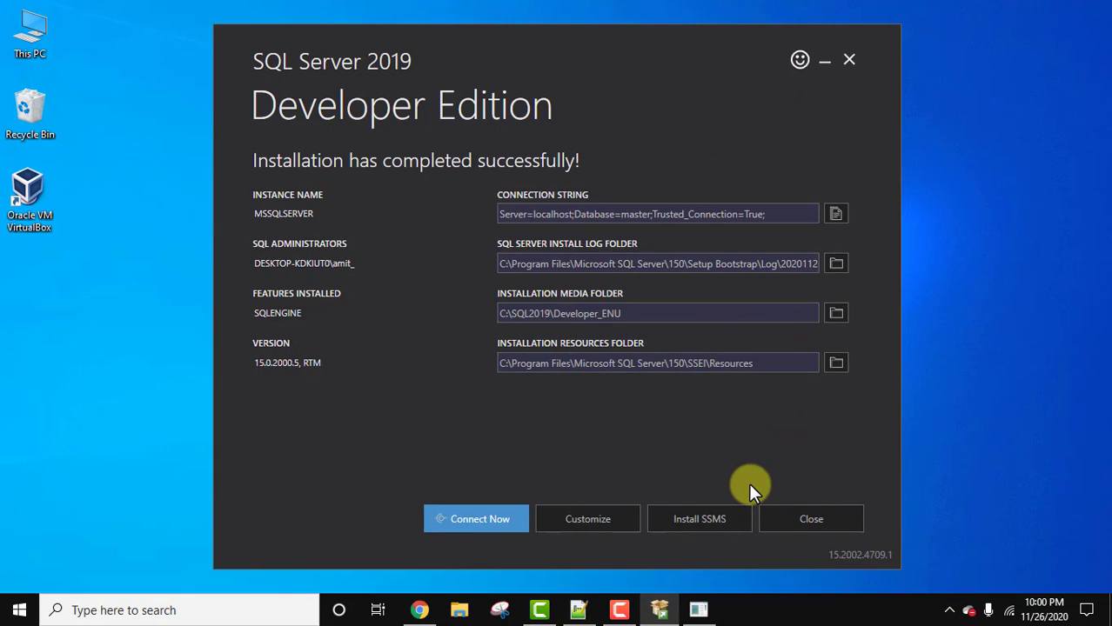
mouse_move(748, 485)
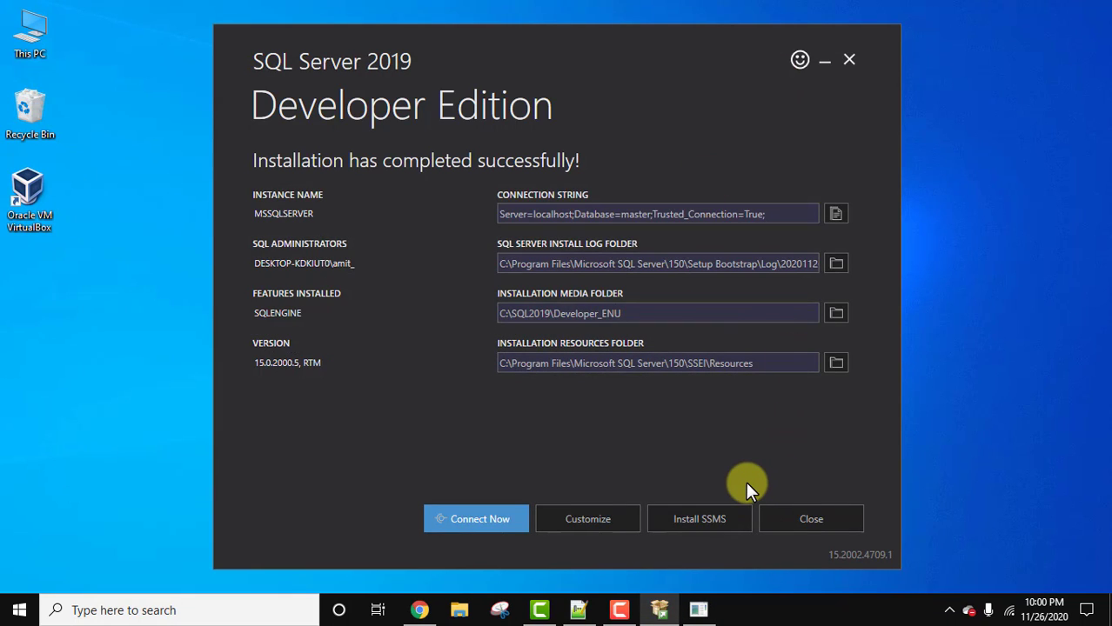
mouse_move(700, 519)
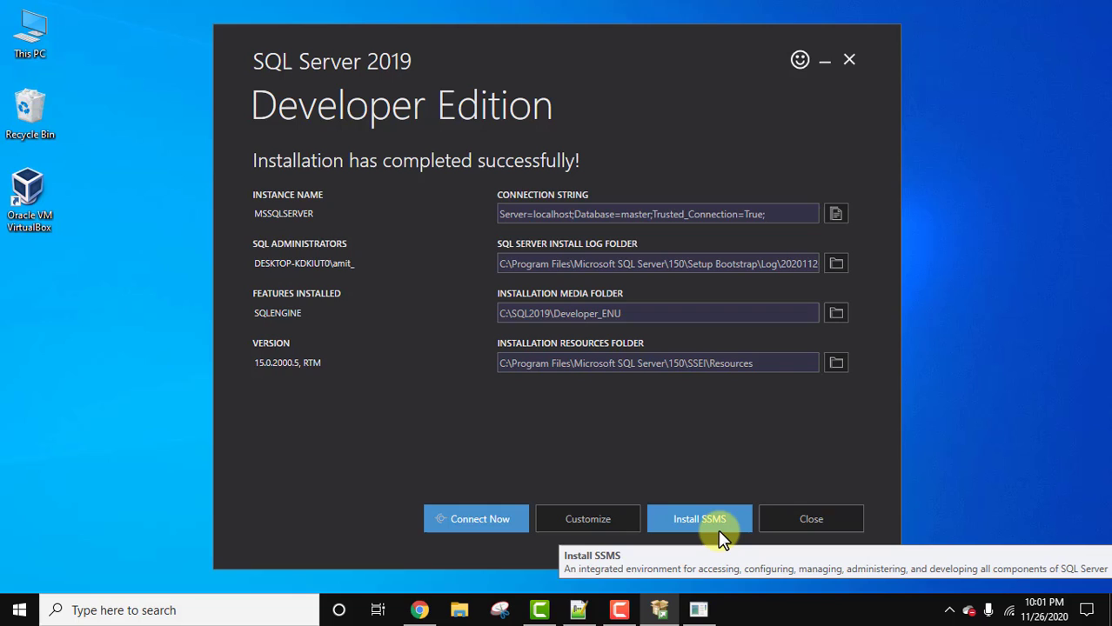
- Follow the Install SSMS link, then close the SQL Server installer
left_click(699, 518)
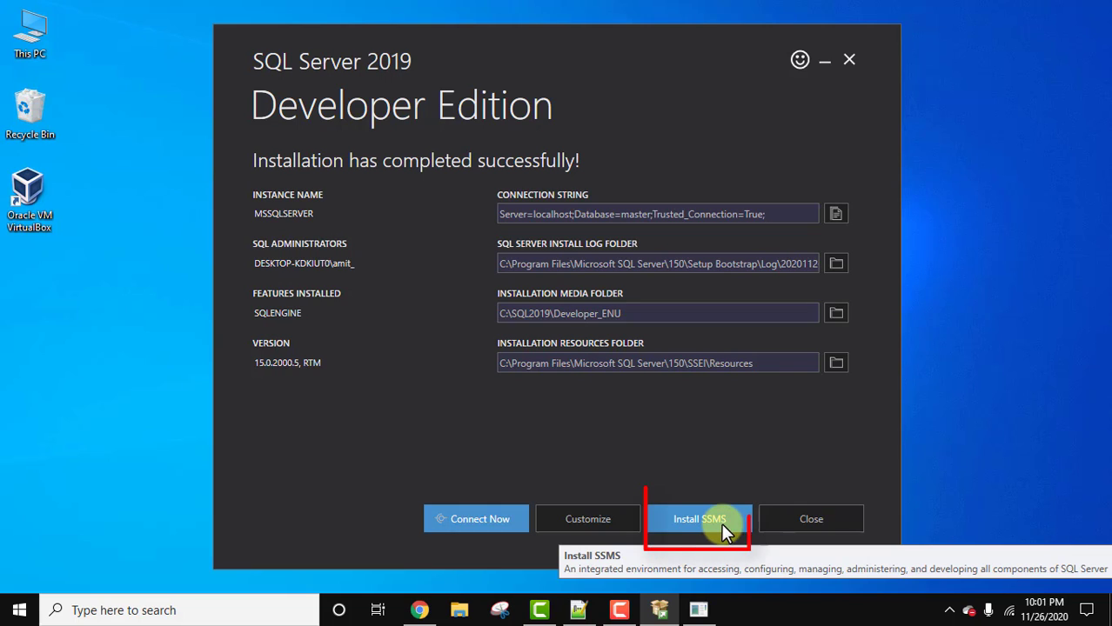
mouse_move(805, 458)
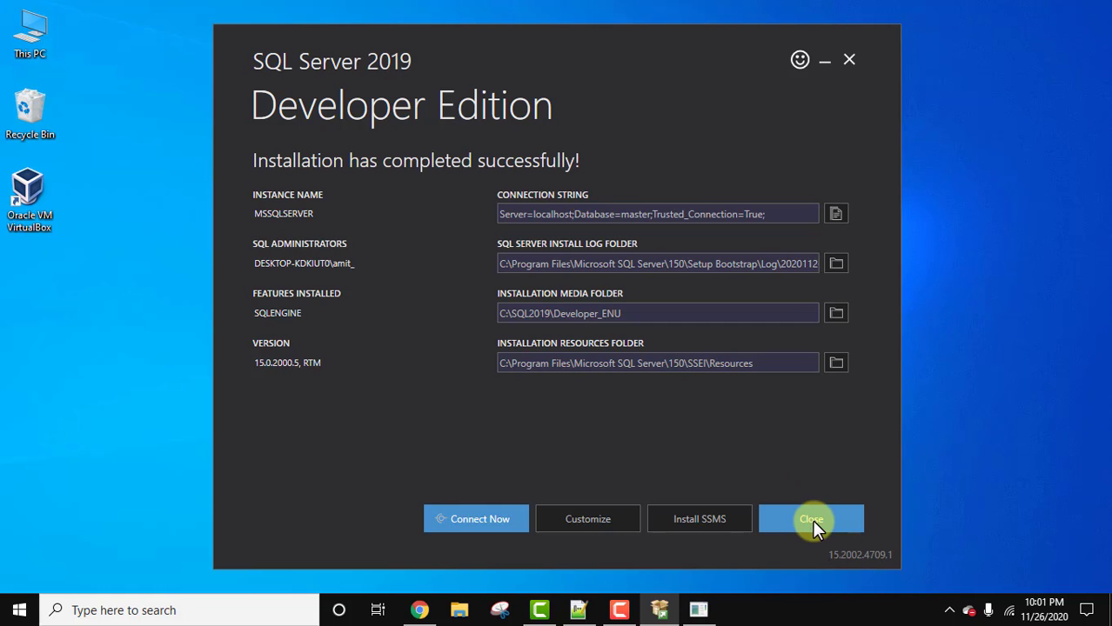
left_click(810, 519)
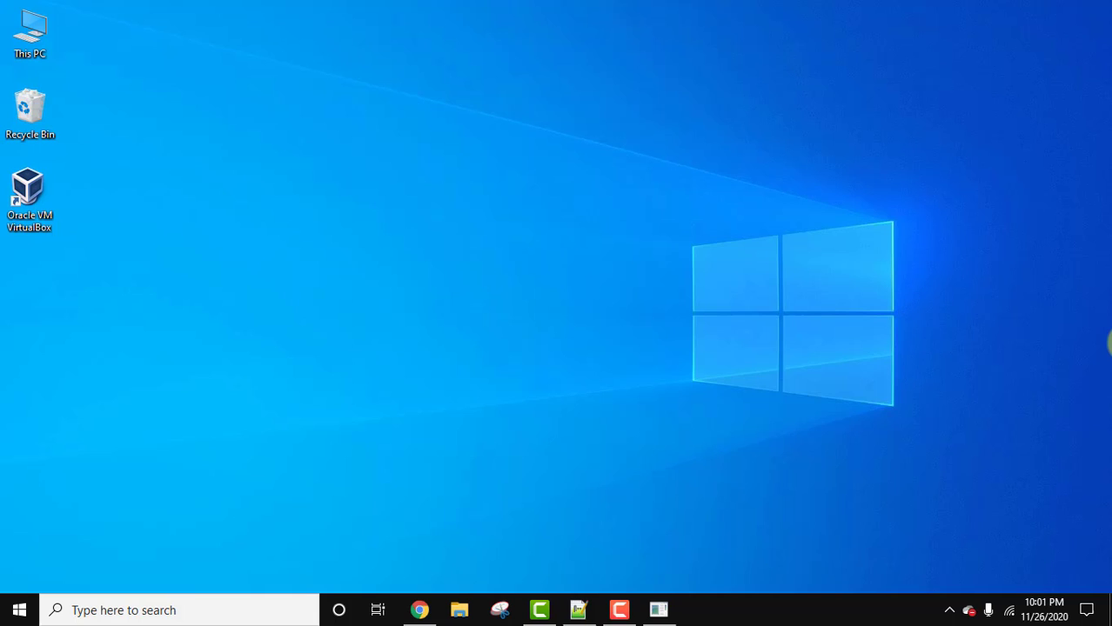